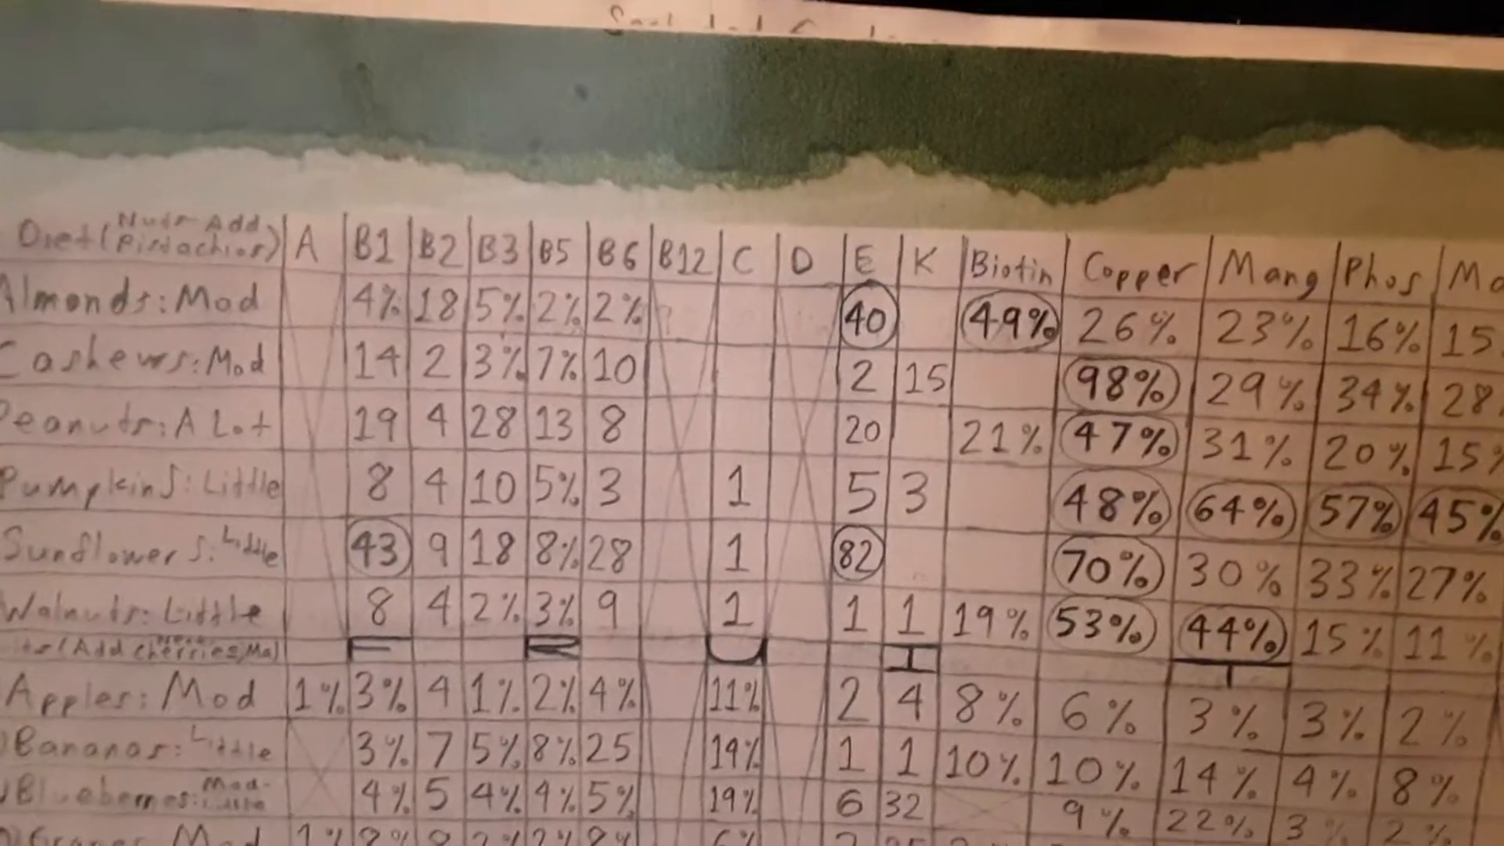
scroll(down, 3)
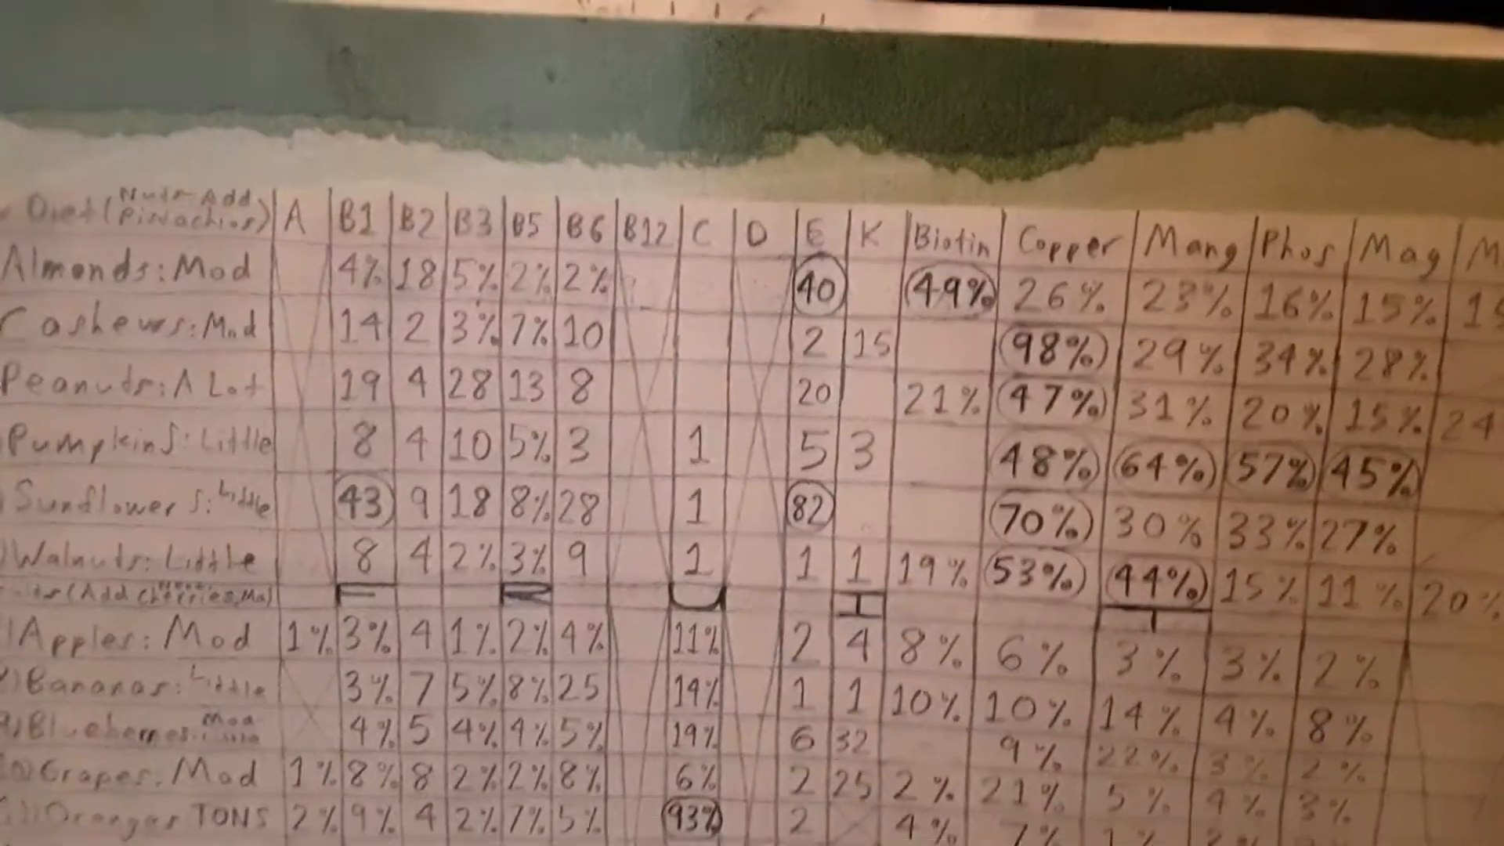
scroll(down, 3)
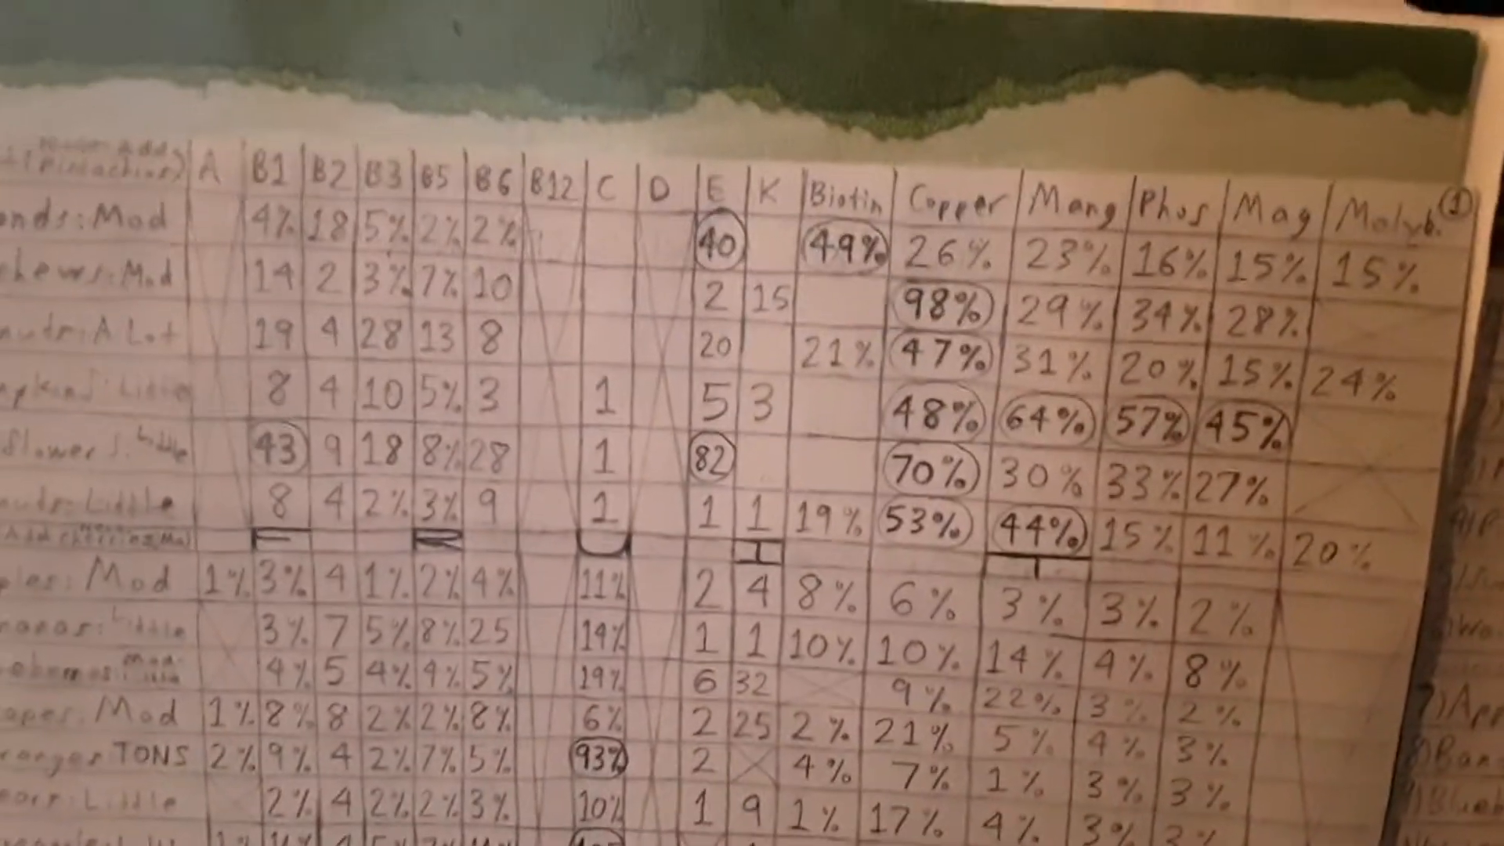
scroll(down, 3)
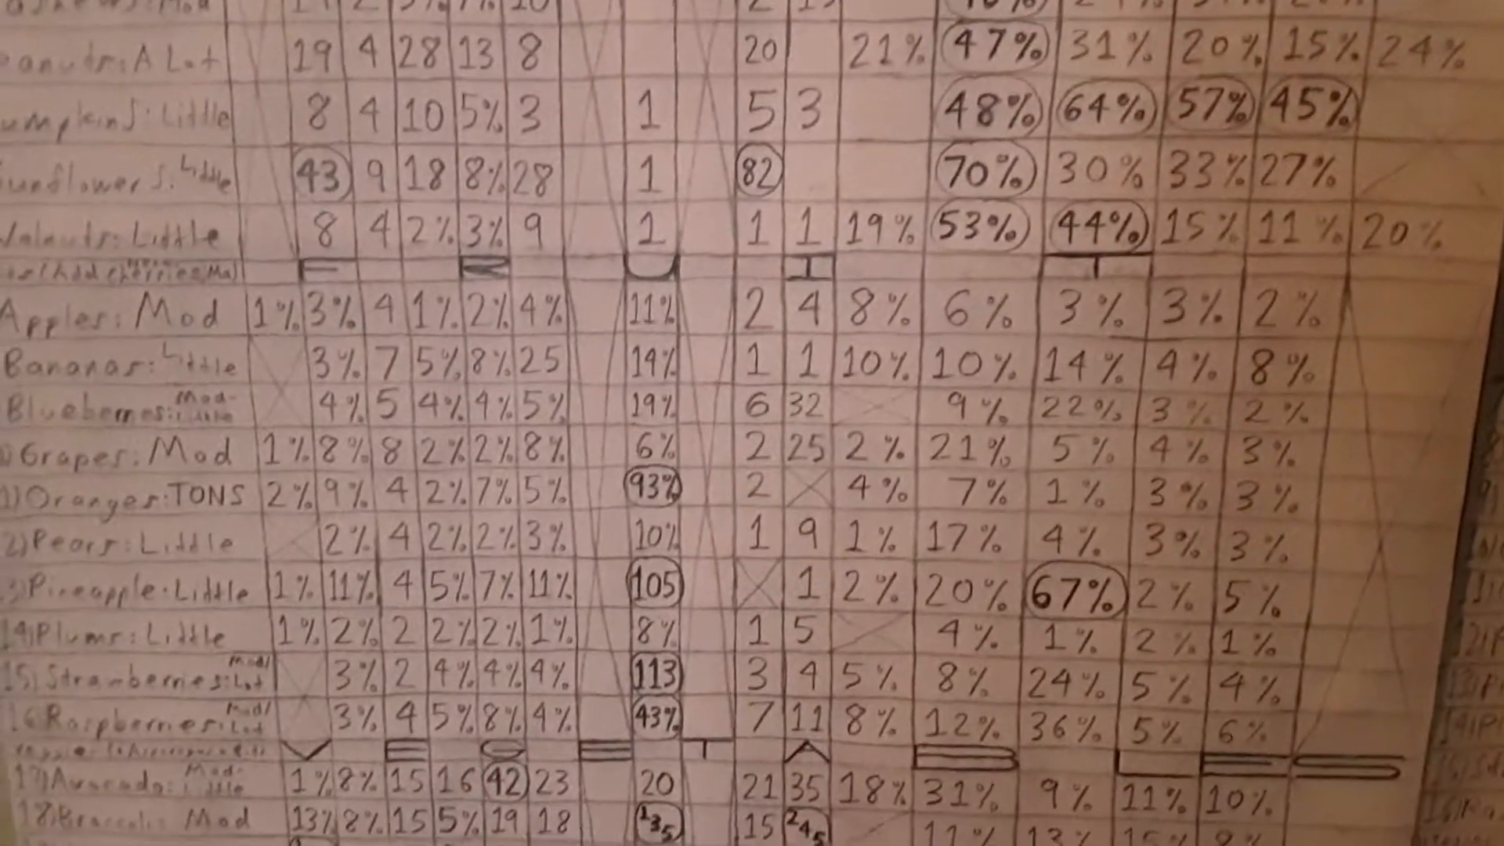
scroll(down, 3)
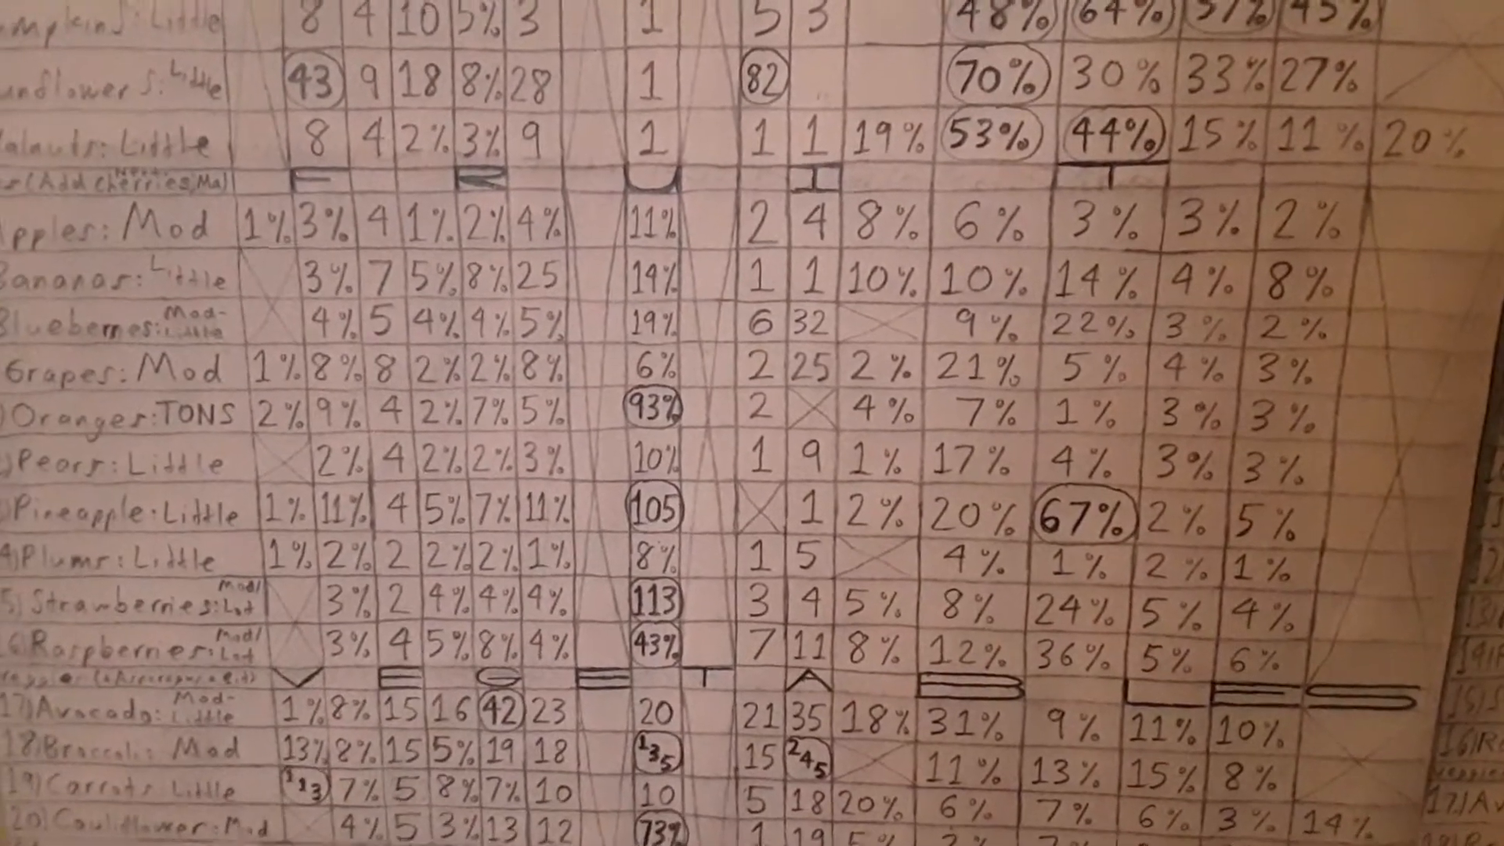